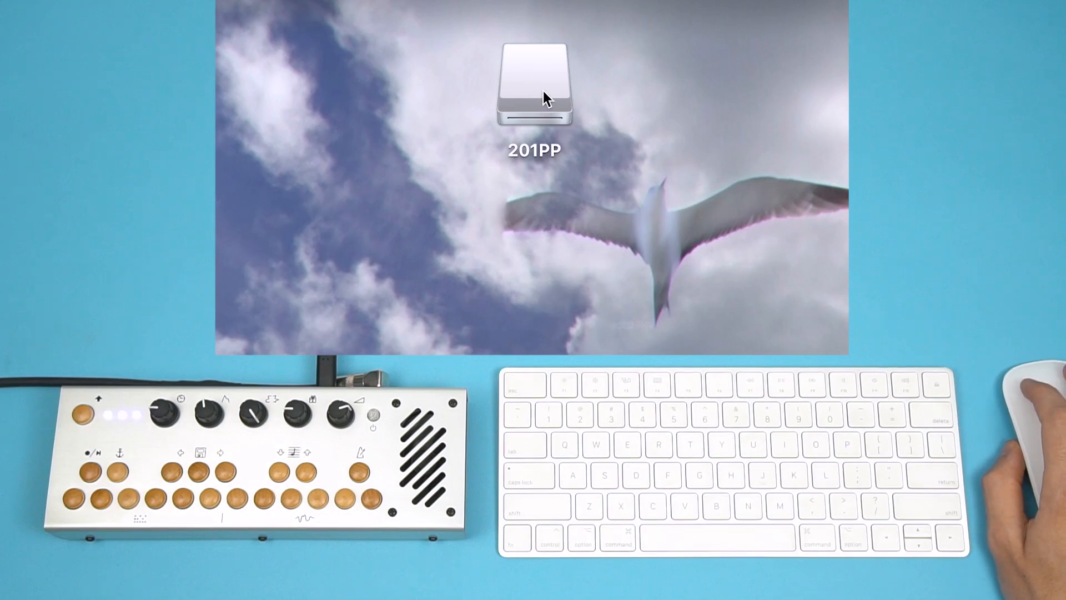
- Browse the 201PP drive through pd and patterns to 5-text-pattern-up-down and preview pattern.txt
double_click(534, 85)
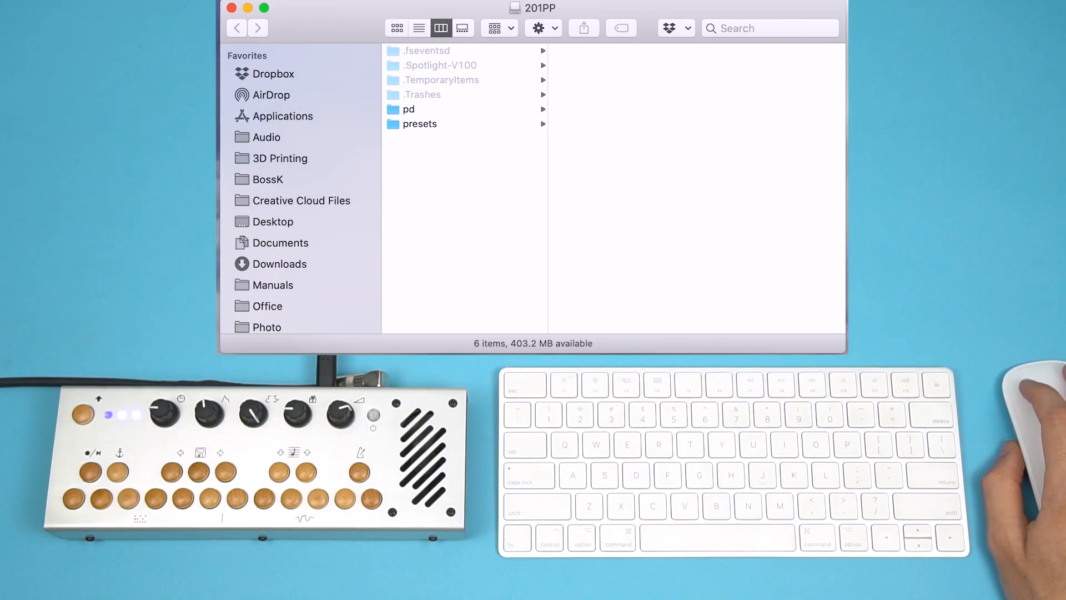
left_click(409, 109)
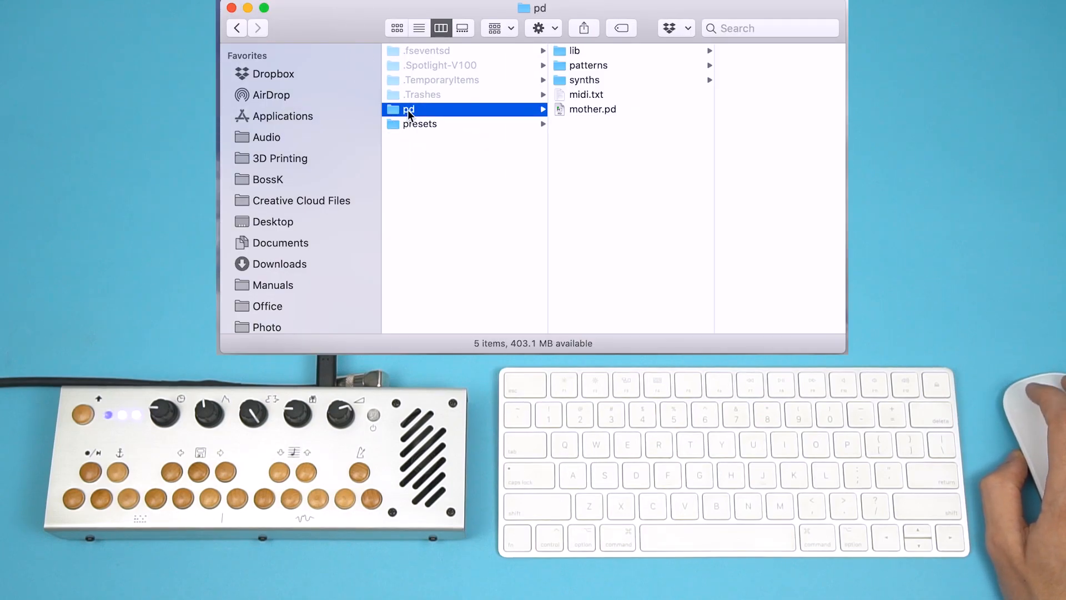
left_click(589, 64)
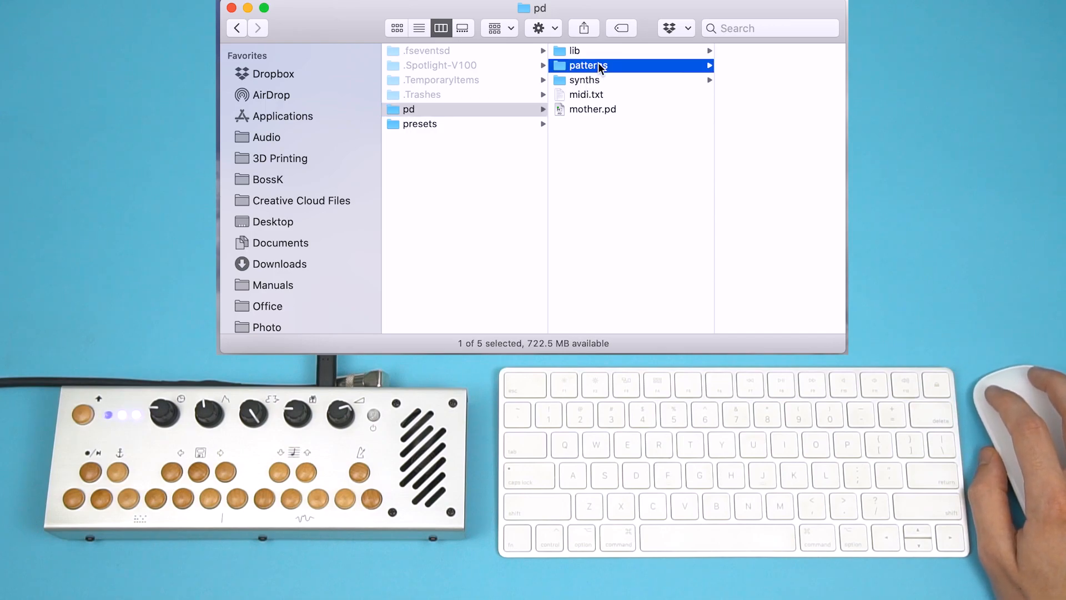
left_click(587, 64)
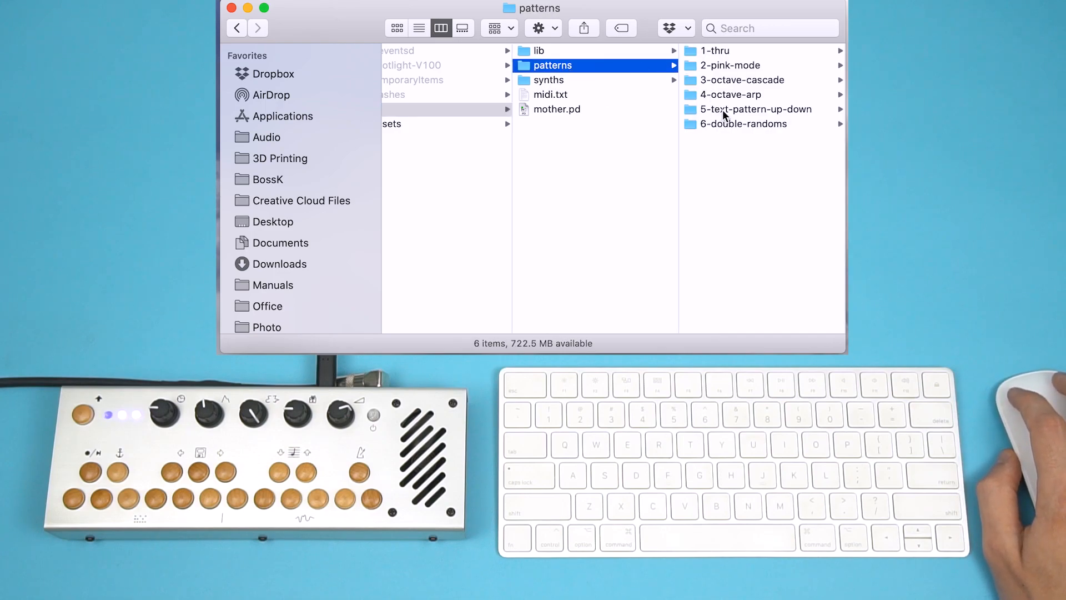
left_click(755, 108)
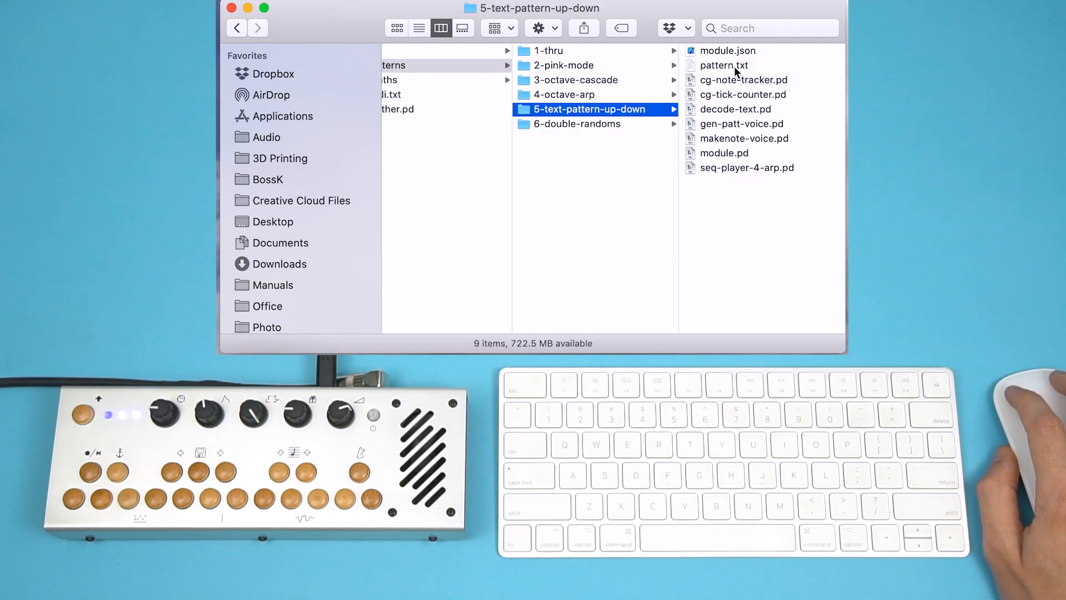
left_click(724, 65)
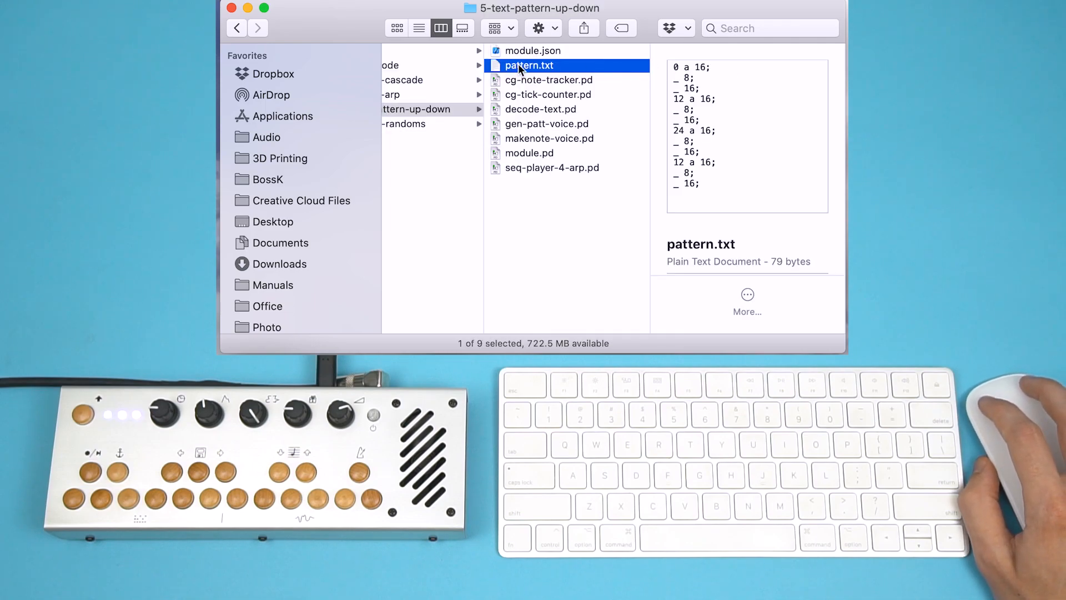
double_click(528, 64)
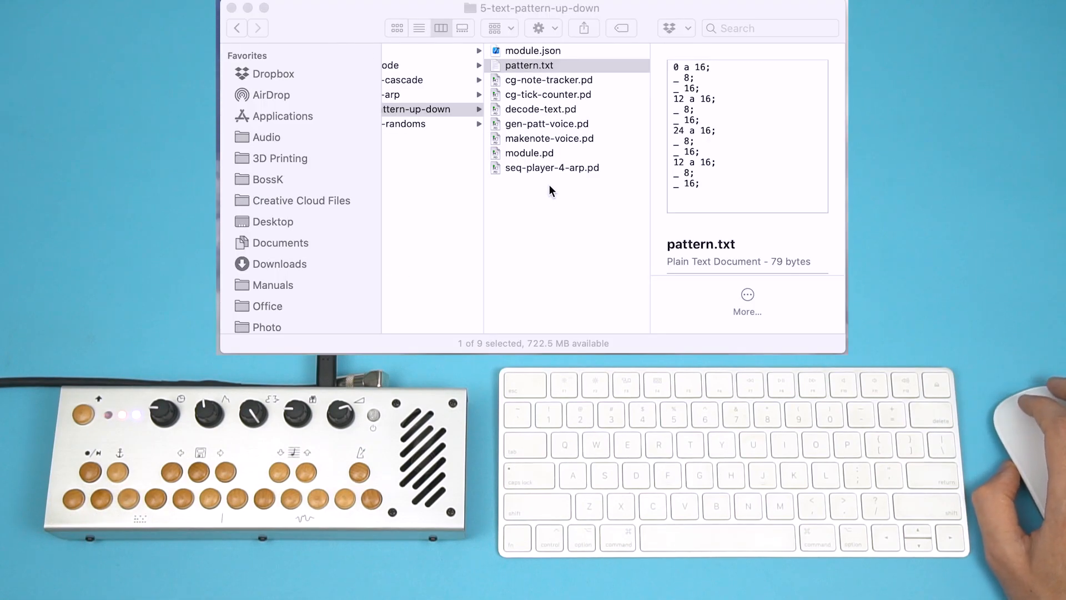
- Bring up the context actions for the 5-text-pattern-up-down folder
right_click(493, 109)
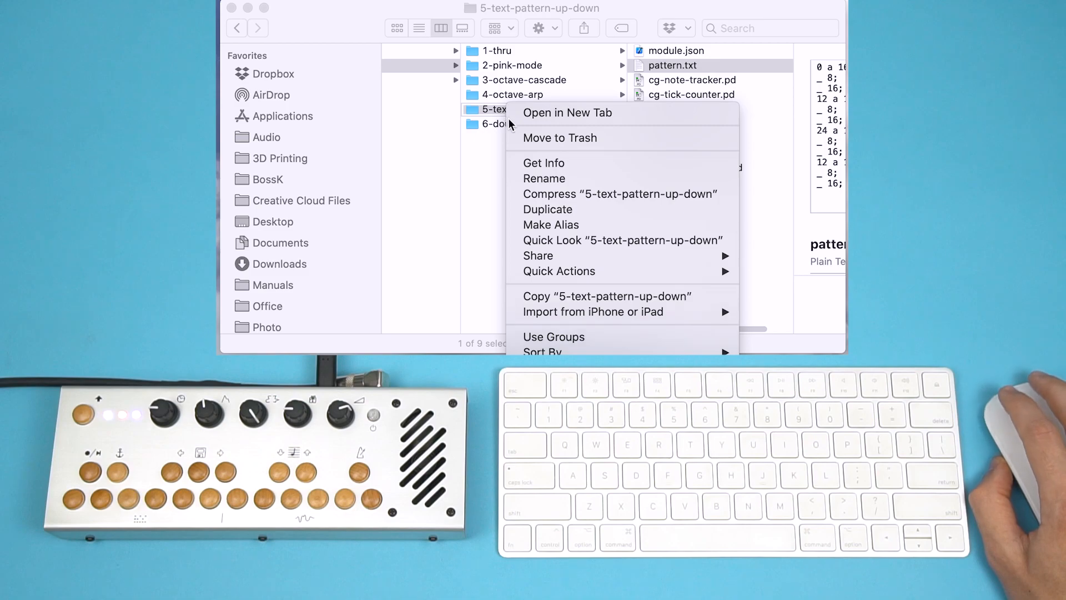
mouse_move(550, 198)
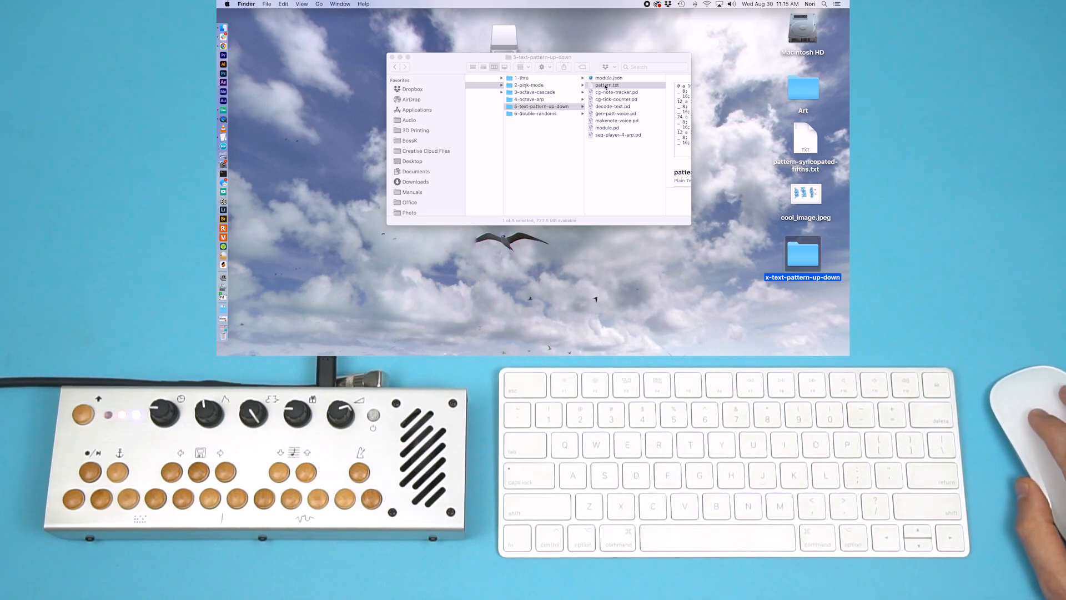
- Edit pattern.txt in TextEdit to hold the lines 0 a 4; 4 c 16; _ 16; 7 a 8;
double_click(606, 84)
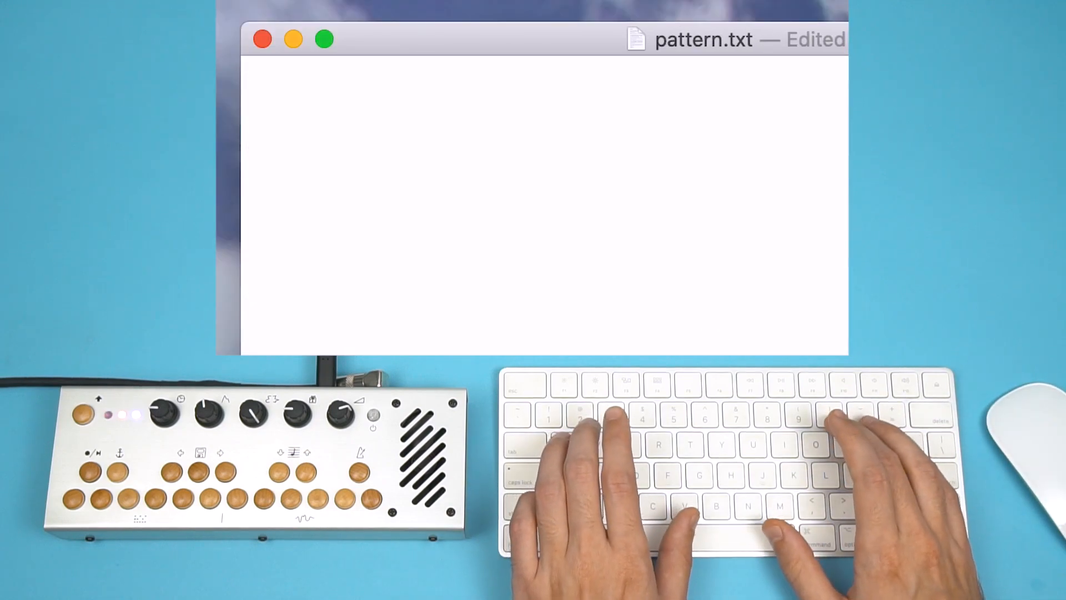
type("0 a")
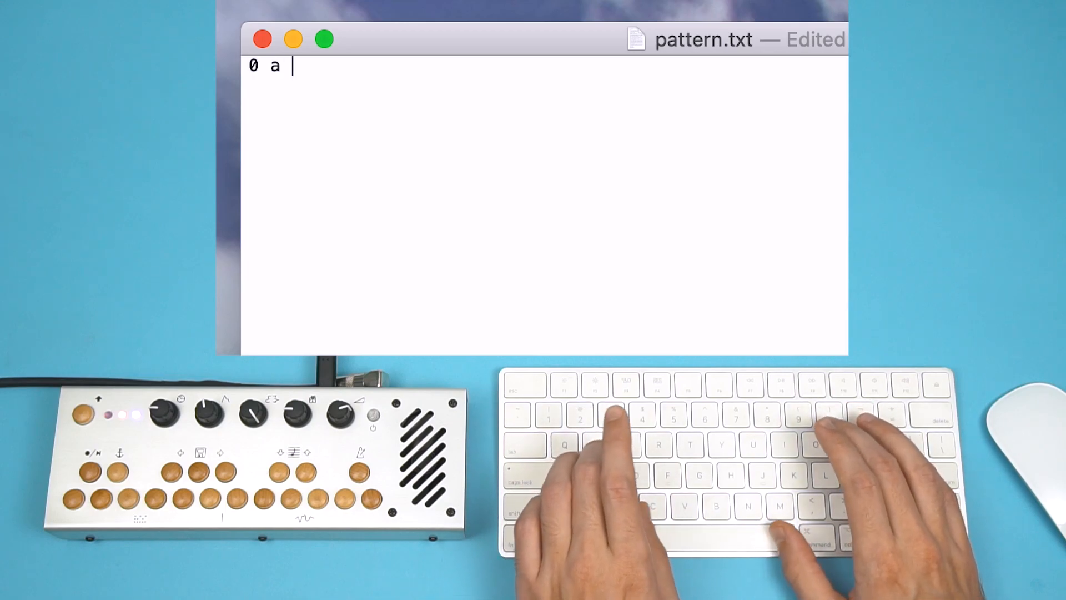
type("4;")
type("4")
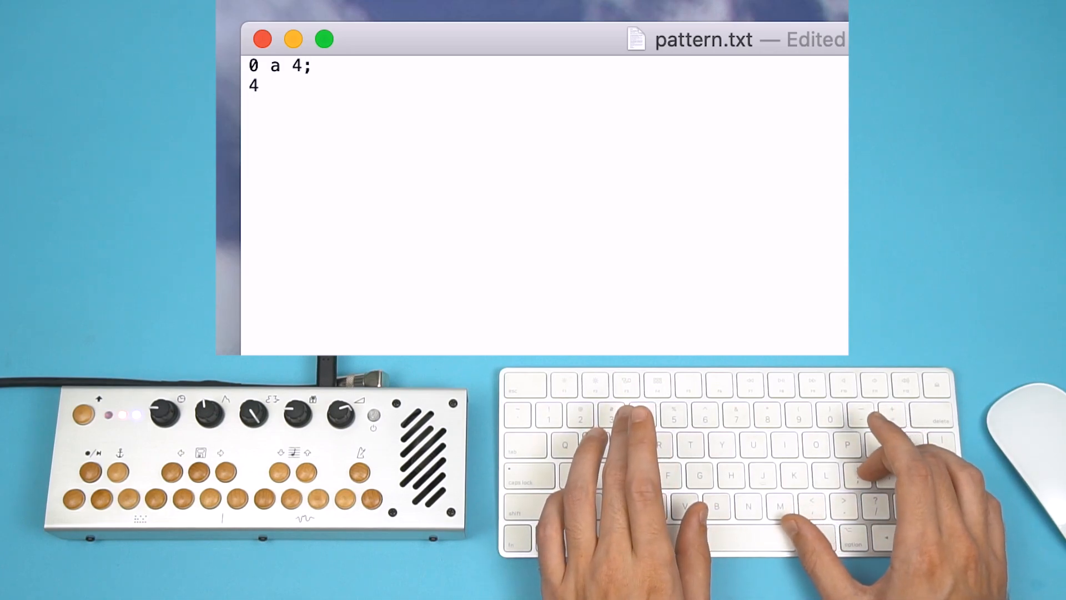
type("c")
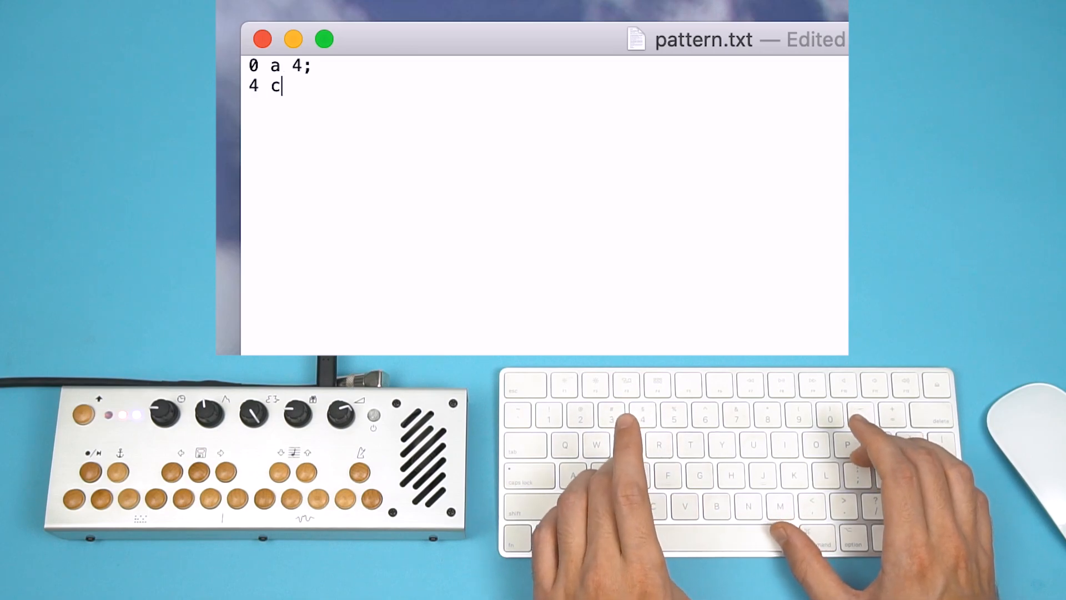
type("16;")
type("_ 1")
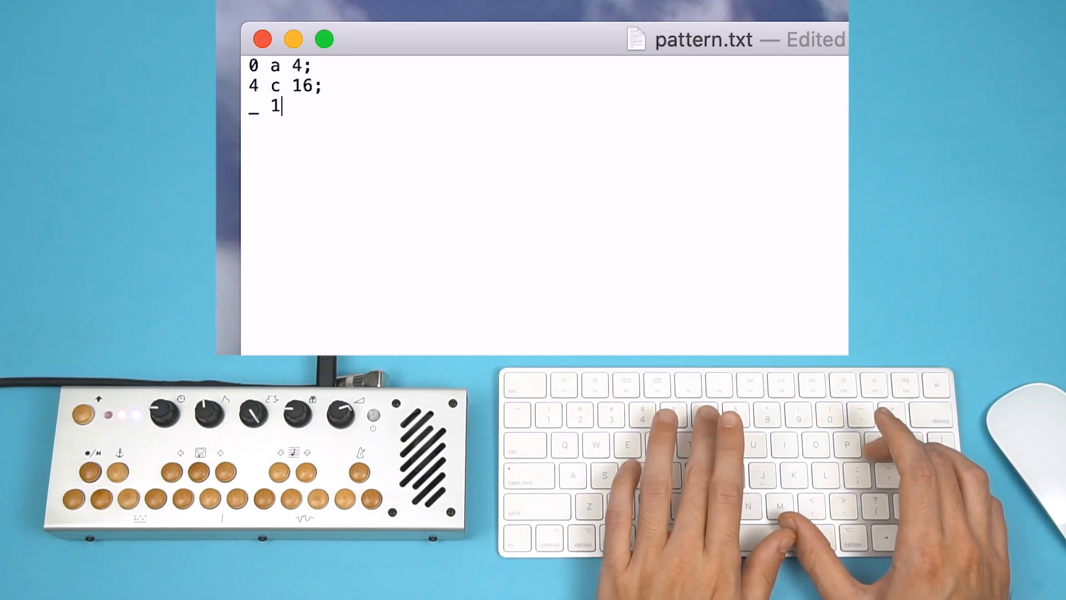
type("6;")
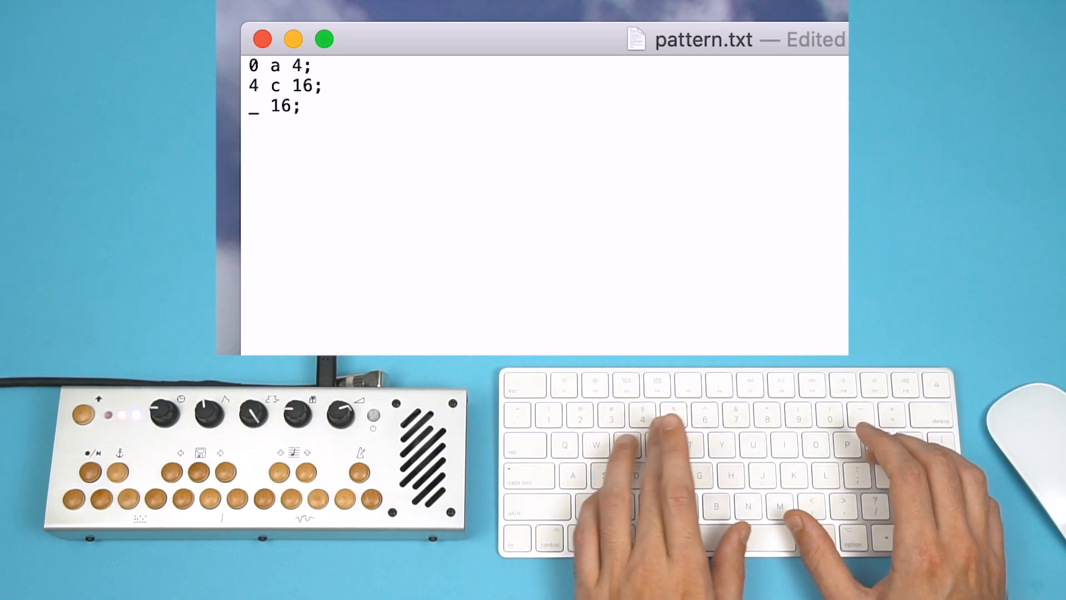
type("7")
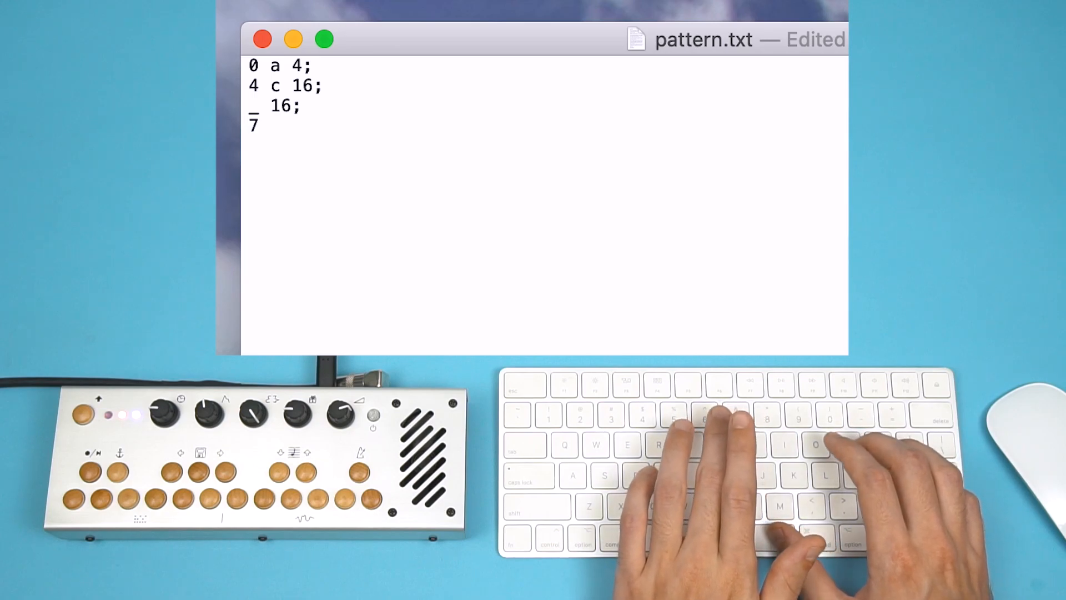
type("a")
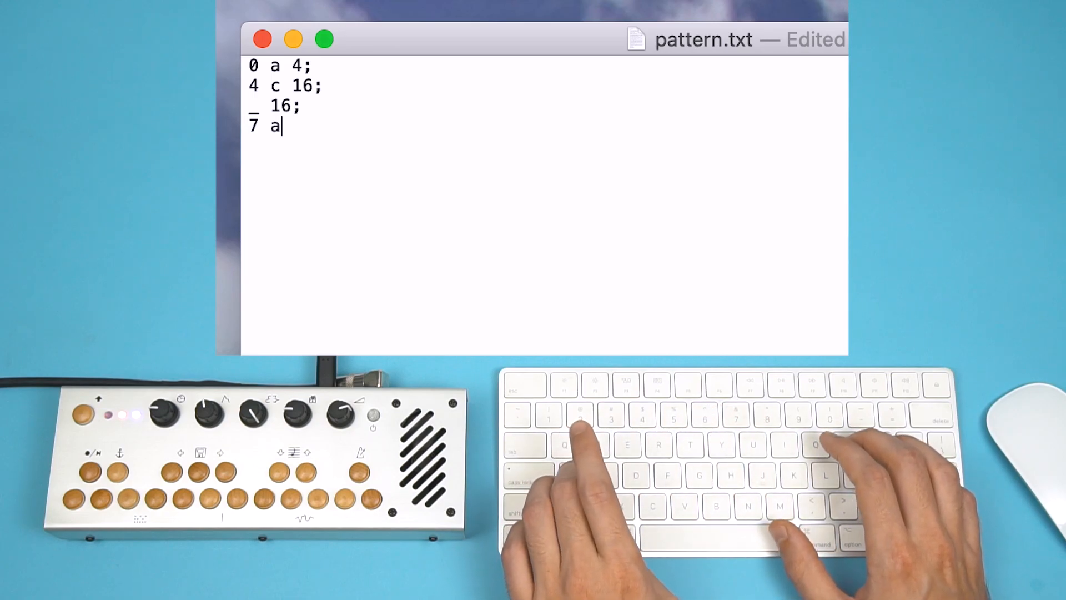
type("8")
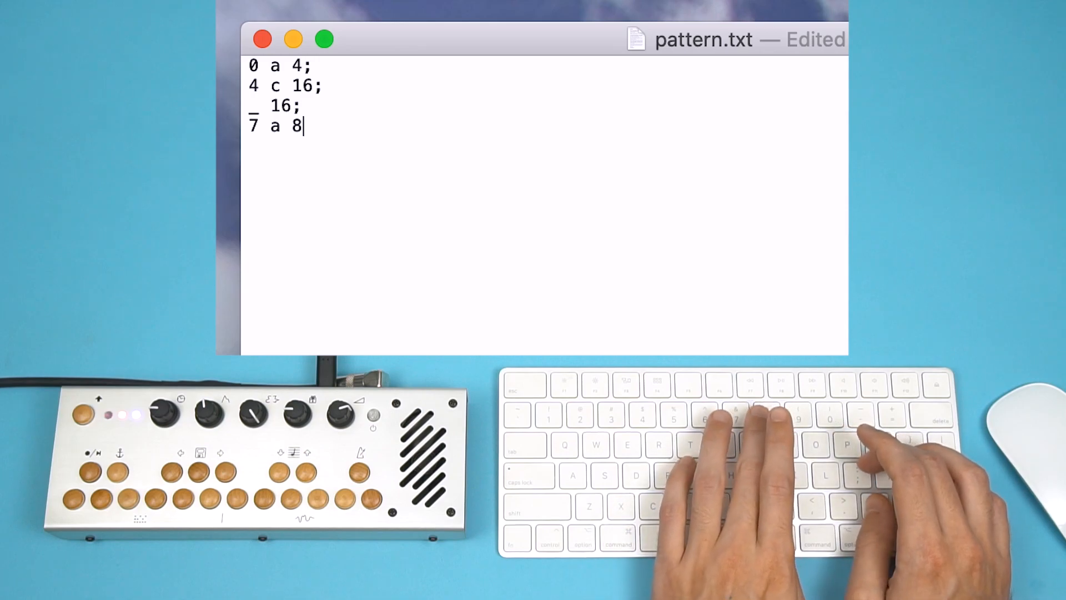
type(";")
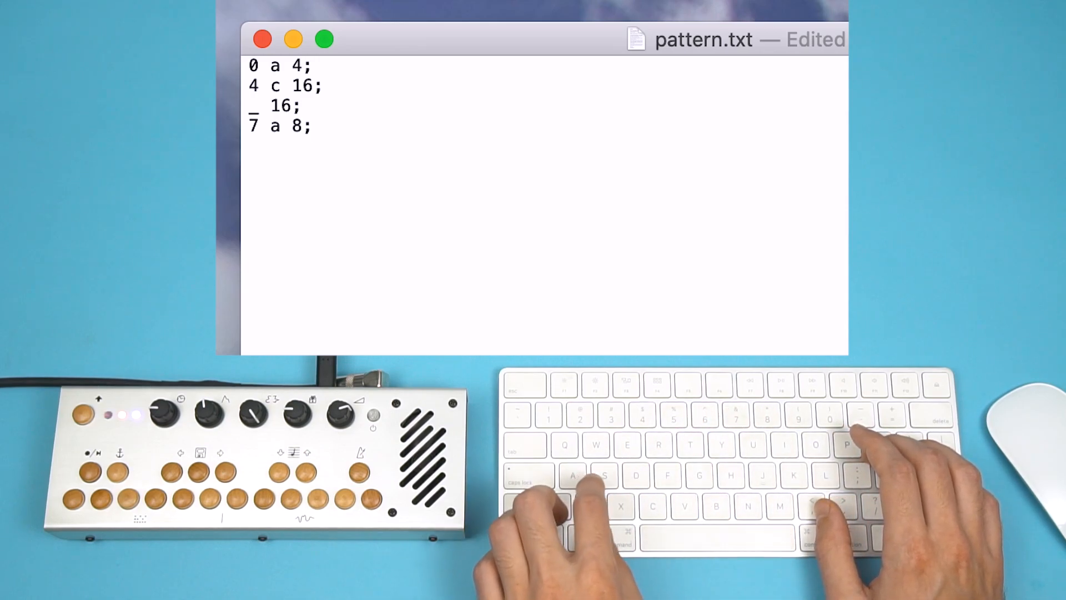
- Save the rewritten pattern.txt
key("cmd+s")
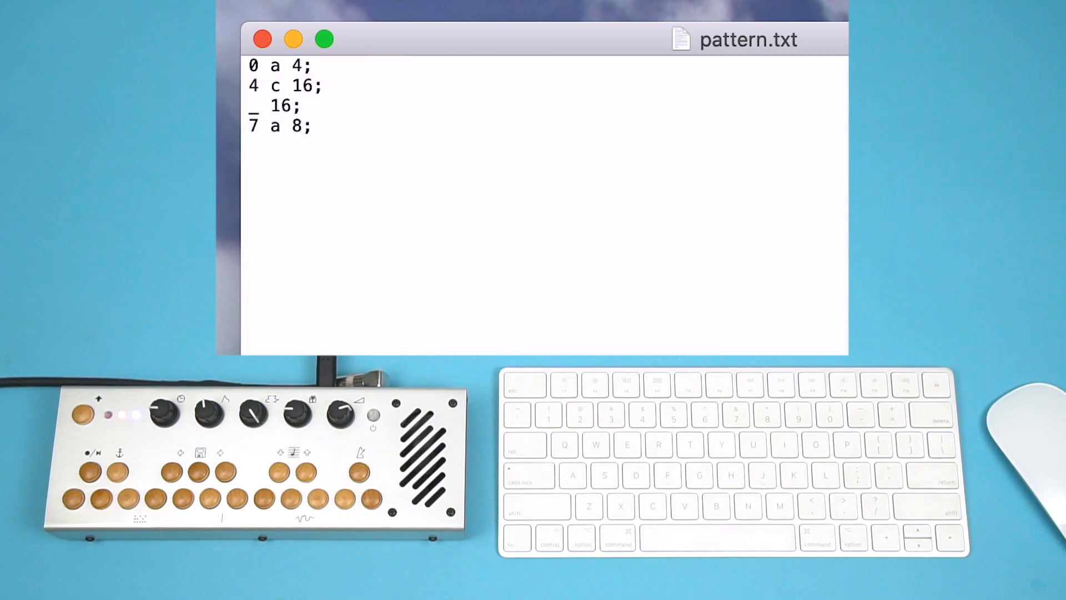
- Add the lines 3 a 4; and 7 a 8; to pattern.txt
left_click(313, 127)
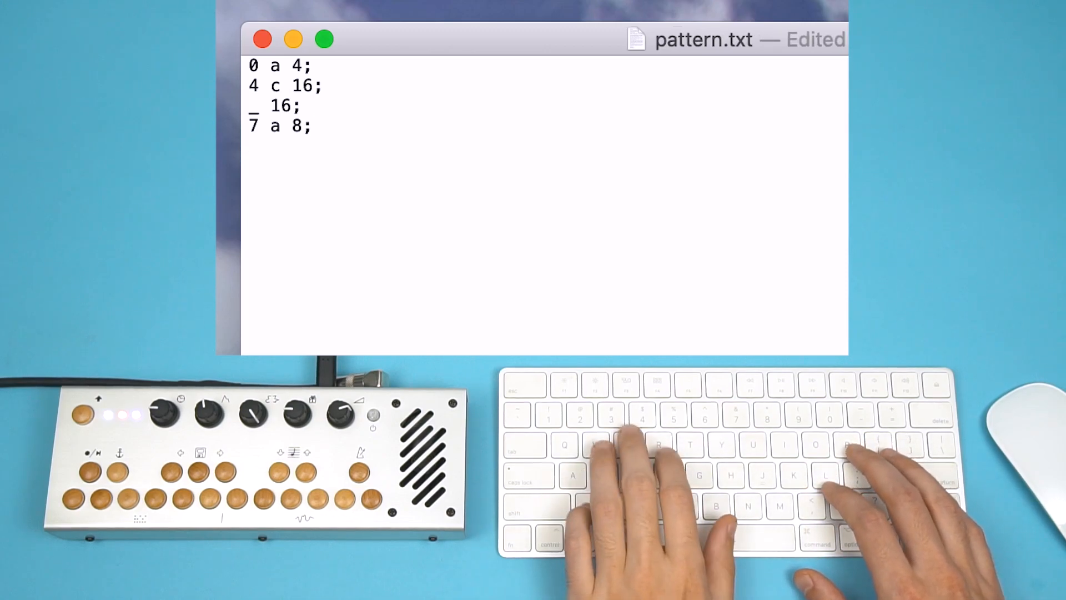
type("3")
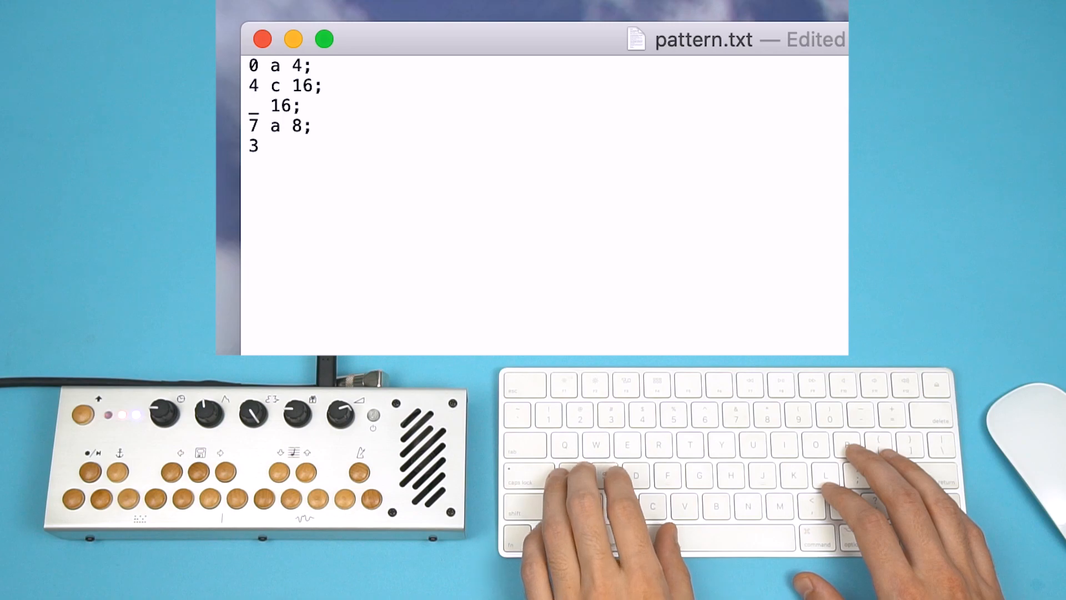
type("a")
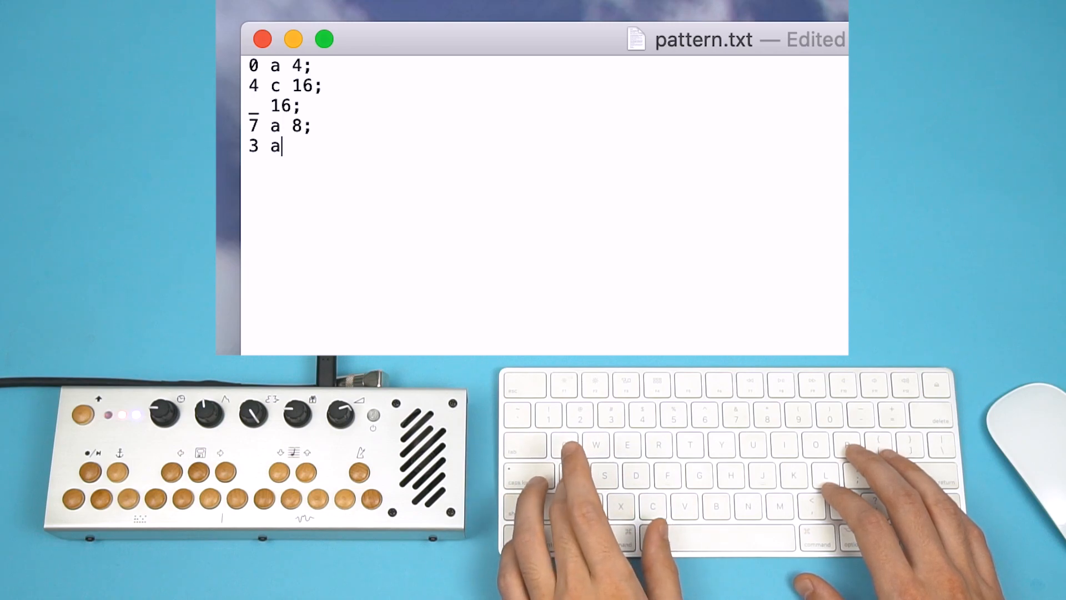
type("4;")
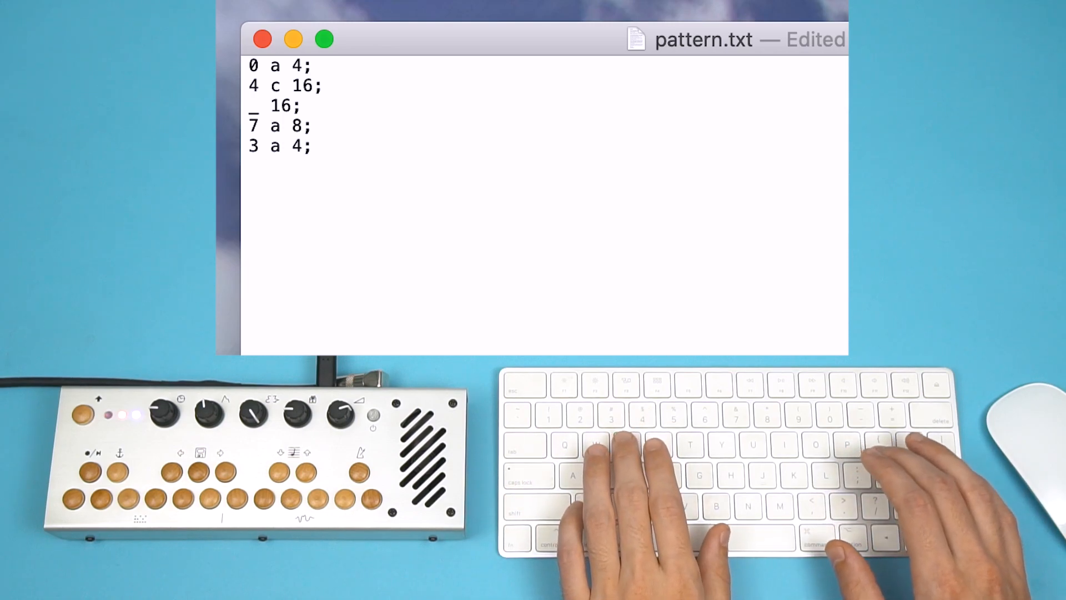
type("7")
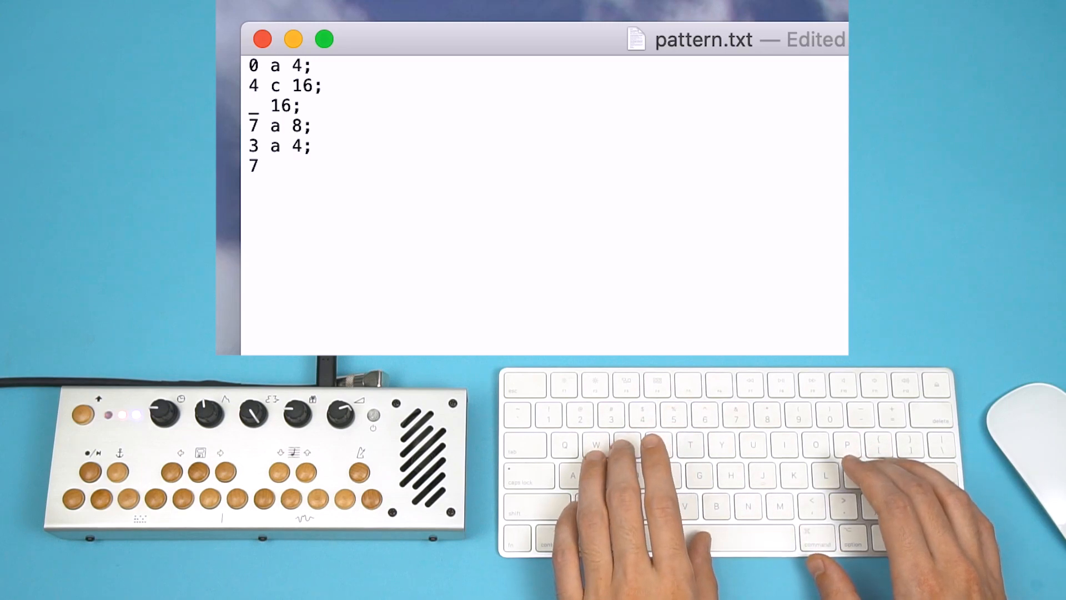
type("a")
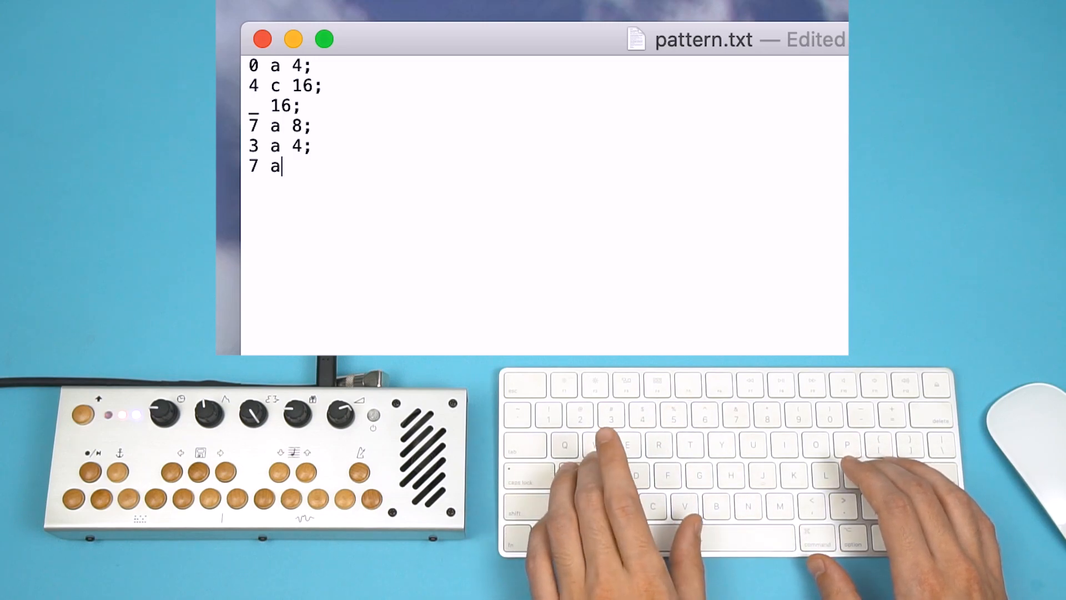
type("8")
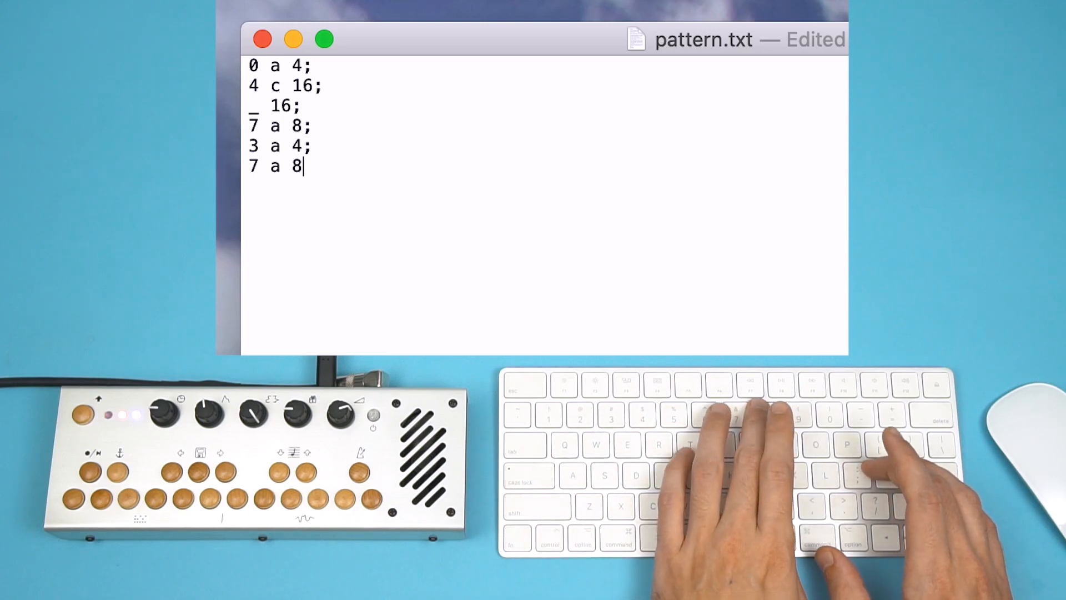
type(";")
type("_")
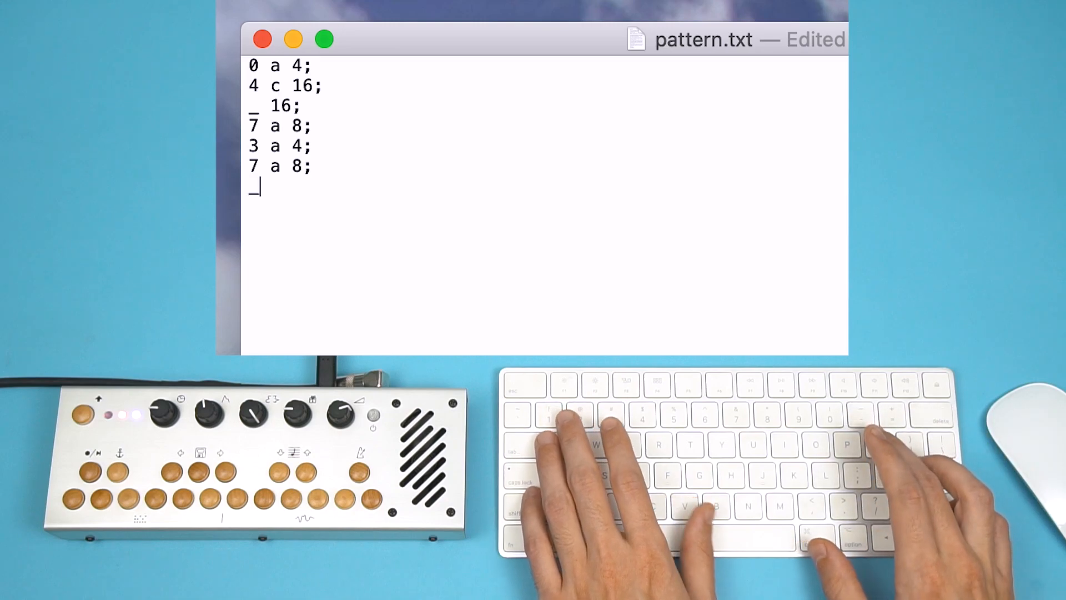
- Finish the arpeggio with the rest line _ 16; and 12 e 16;
type("16;")
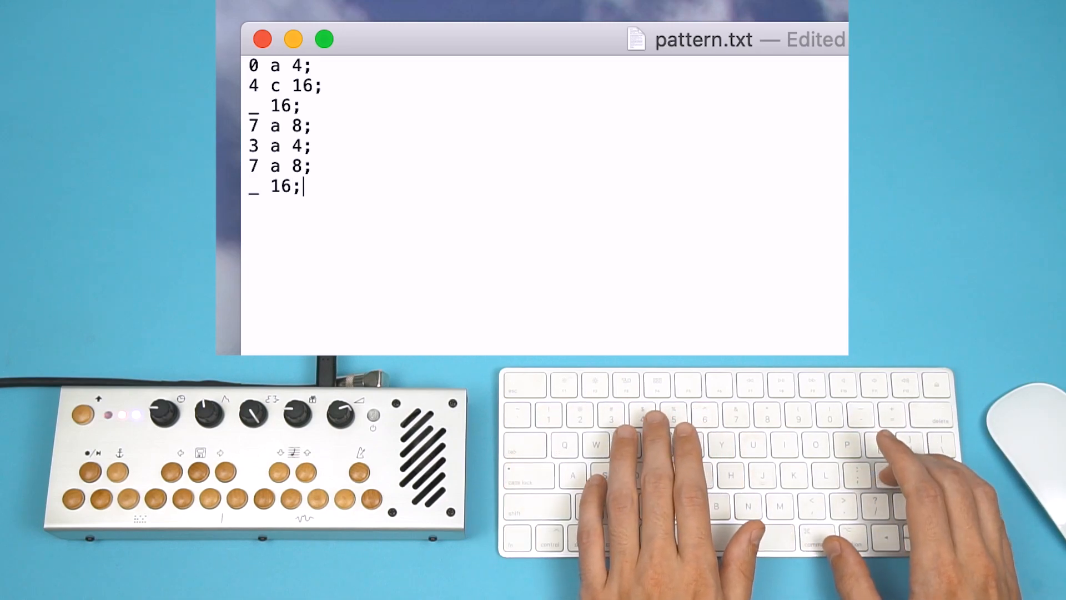
type("12")
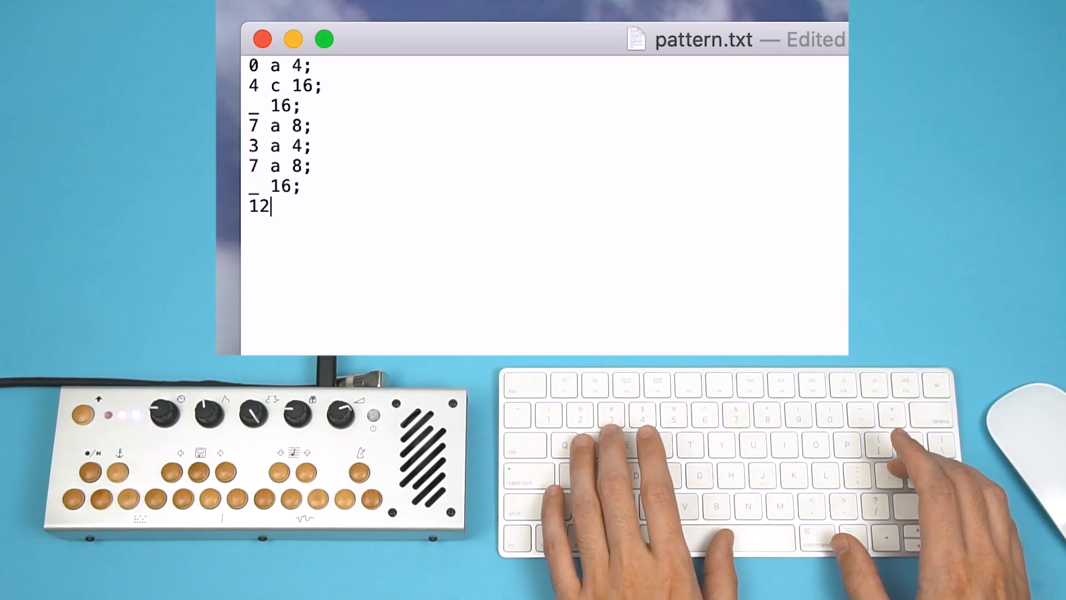
type("e")
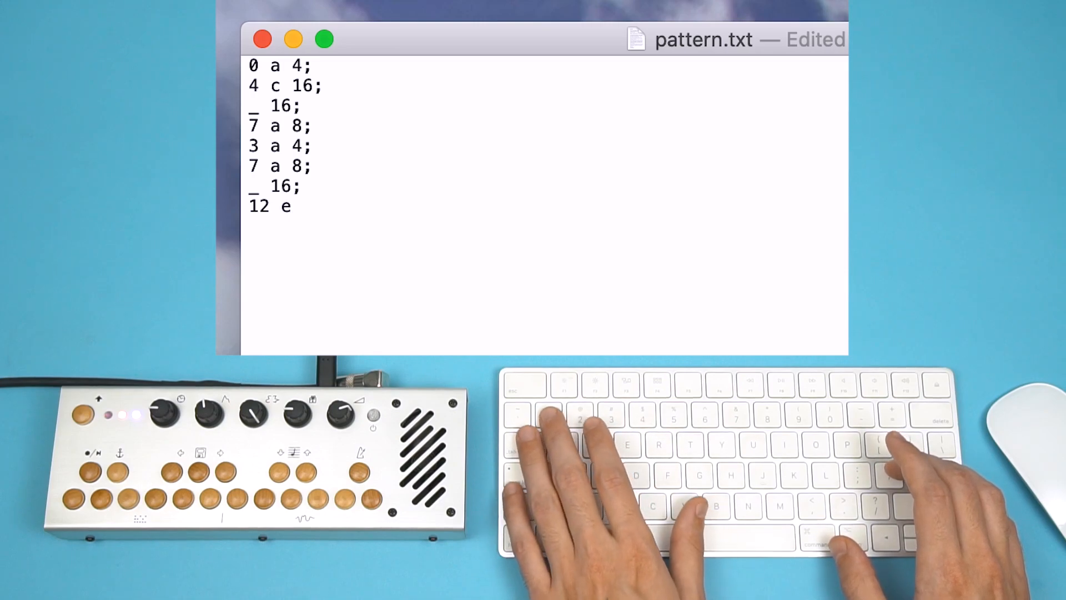
type("16;")
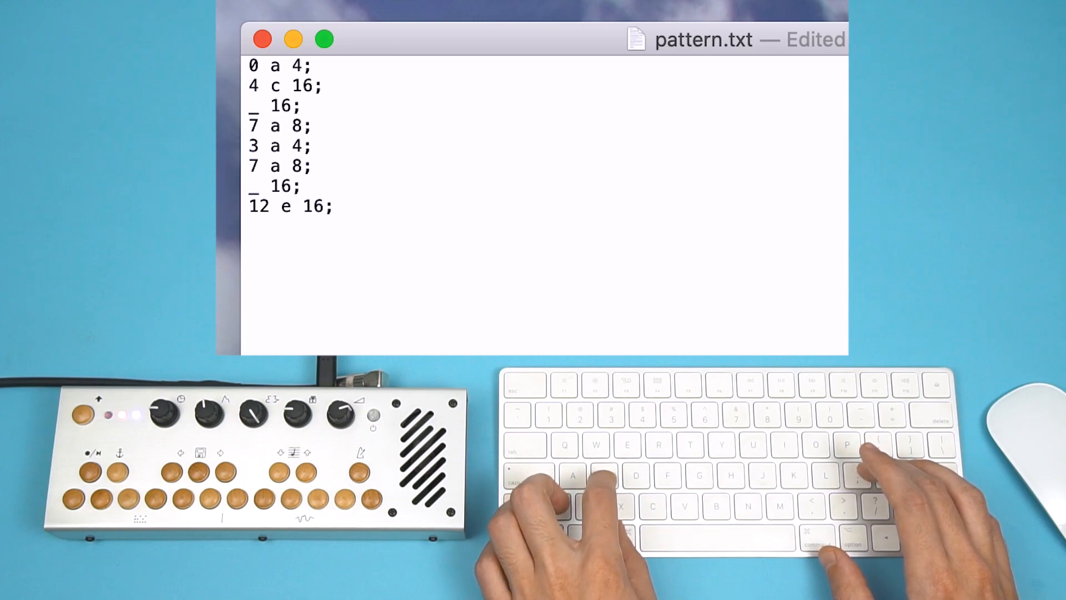
- Save the eight-line major-to-minor pattern.txt
key("cmd+s")
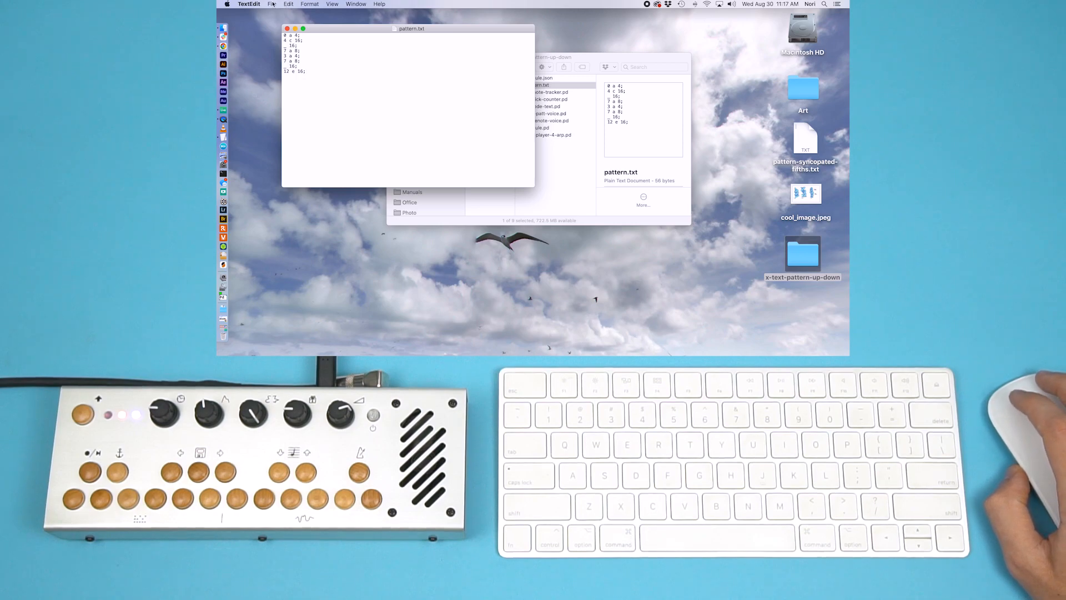
- Rename the folder to 5-text-pattern-maj-min in Finder and compress it to a zip
left_click(272, 4)
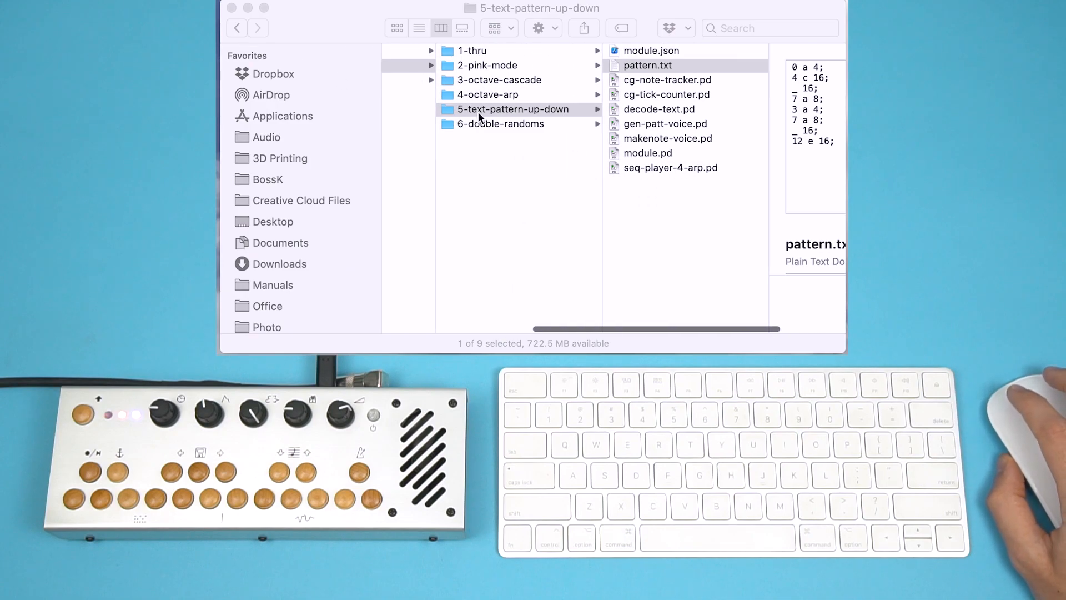
left_click(512, 110)
type("m")
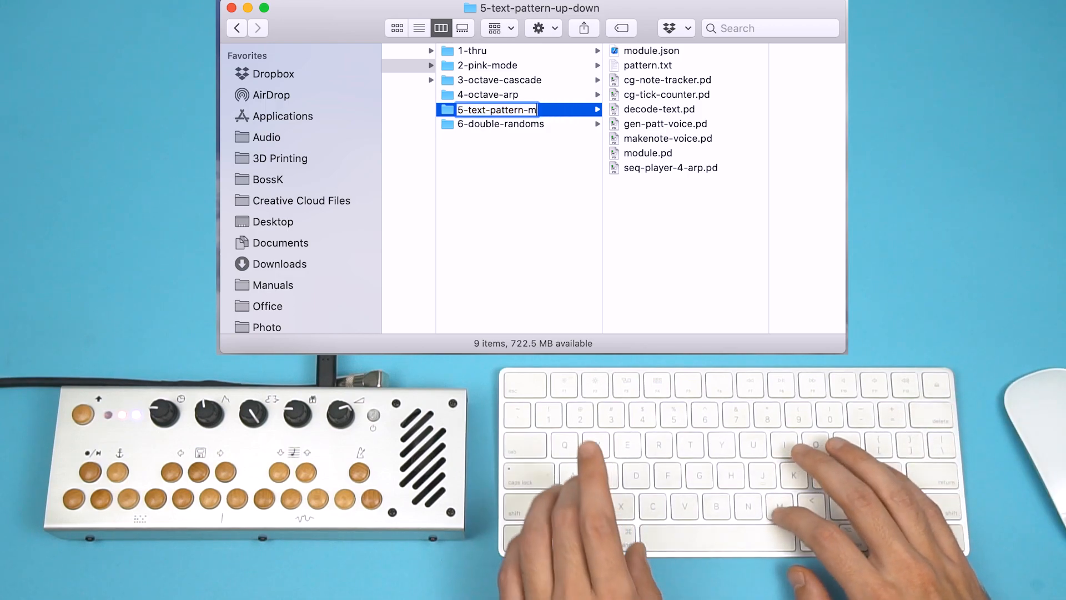
type("aj")
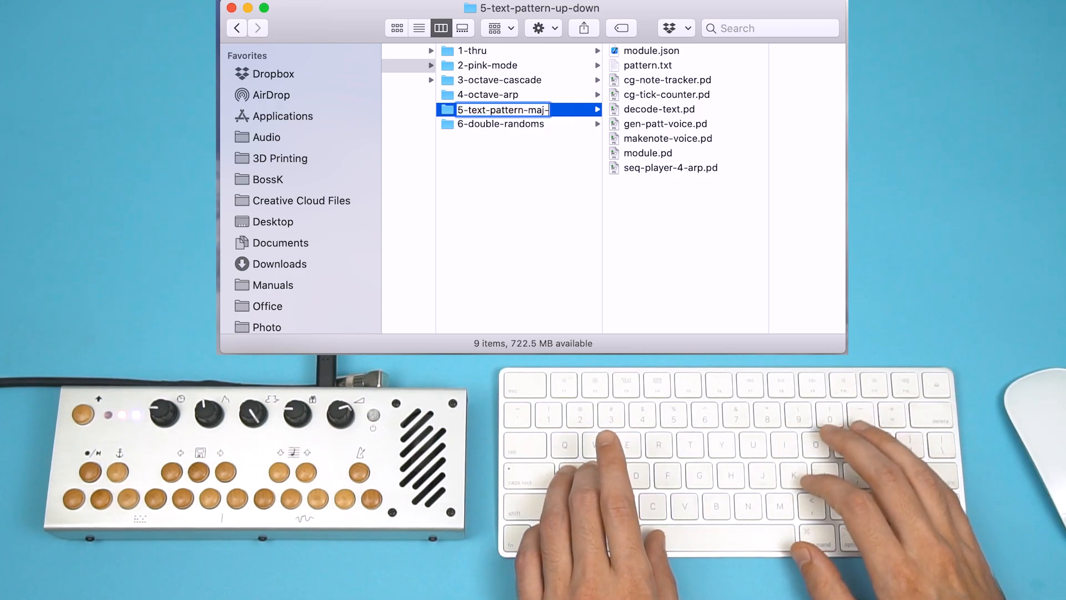
type("-min")
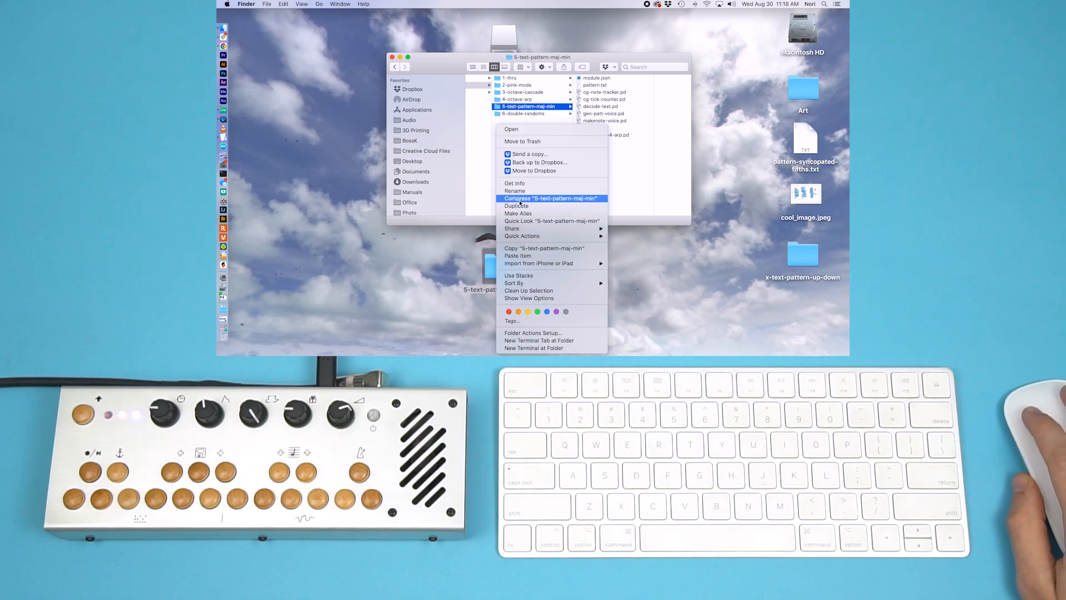
left_click(552, 199)
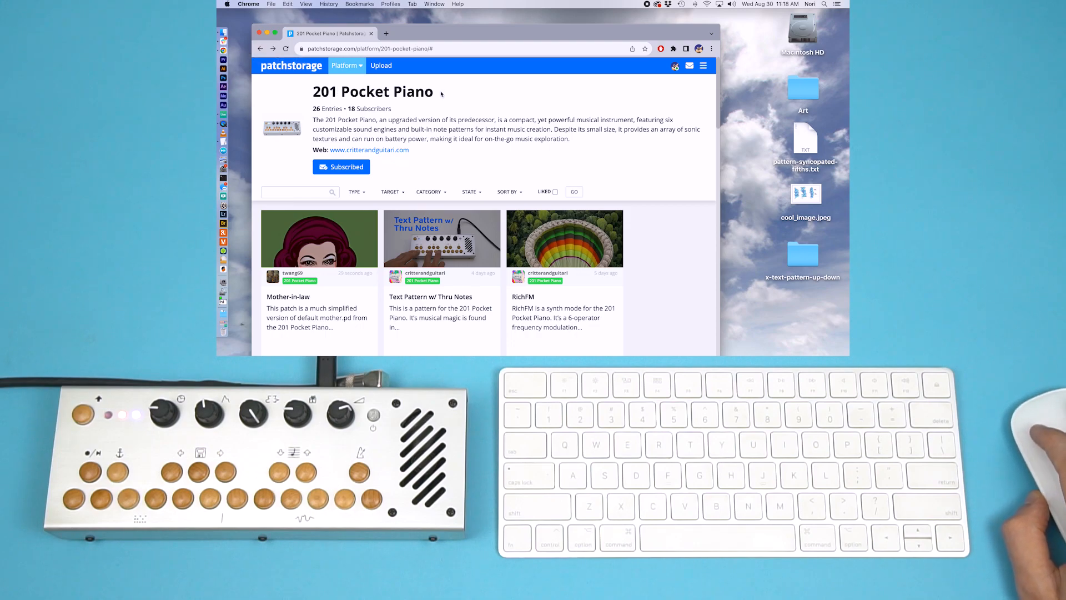
- Start a Patchstorage upload with patch name text-pattern-maj-min
left_click(381, 66)
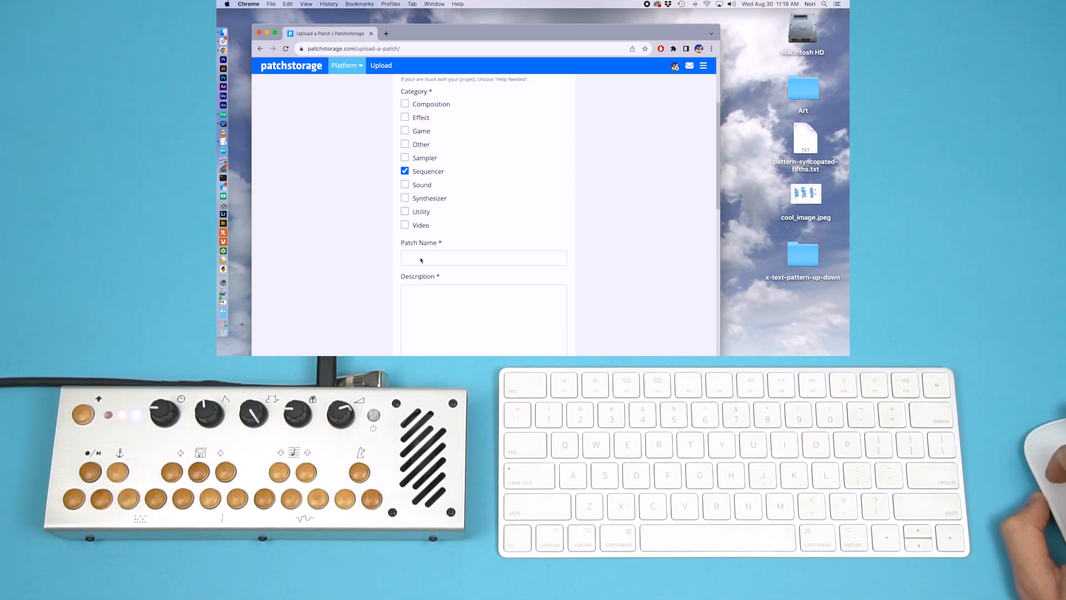
type("text-pattern-maj-min")
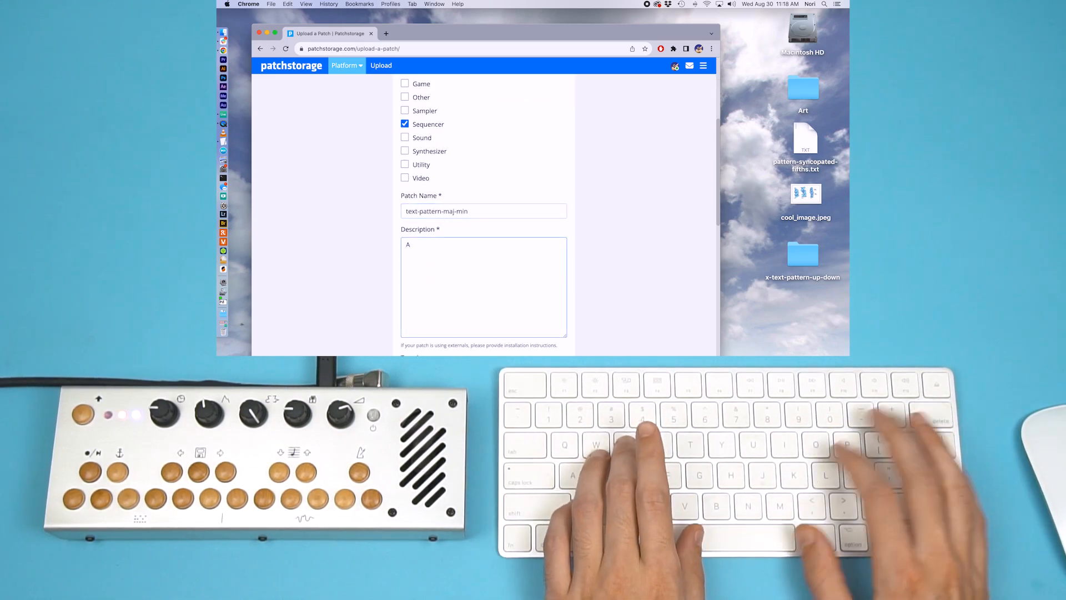